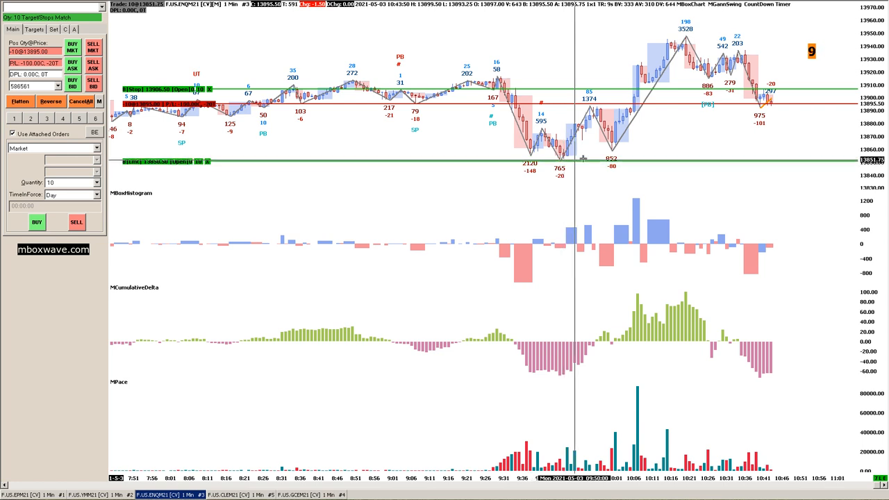
{"action": "mouse_move", "coordinate": [749, 141]}
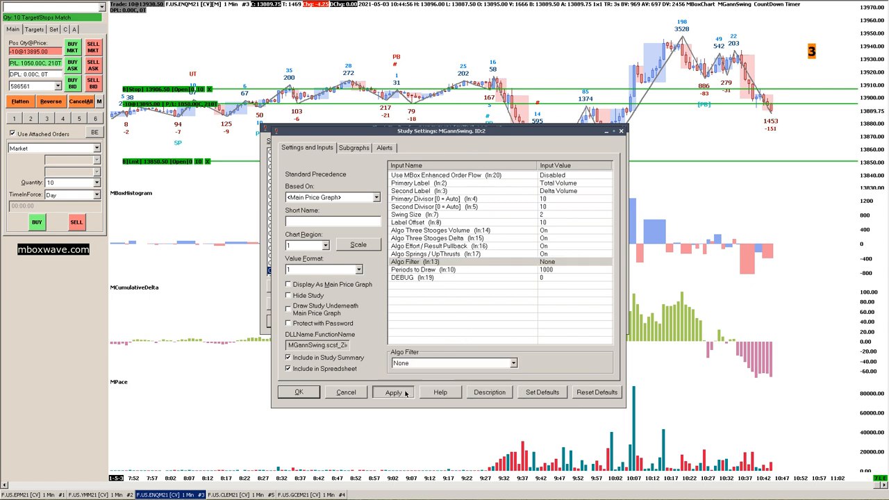
Apply the MGannSwing study settings and close the Study Settings dialog
{"action": "left_click", "coordinate": [393, 393]}
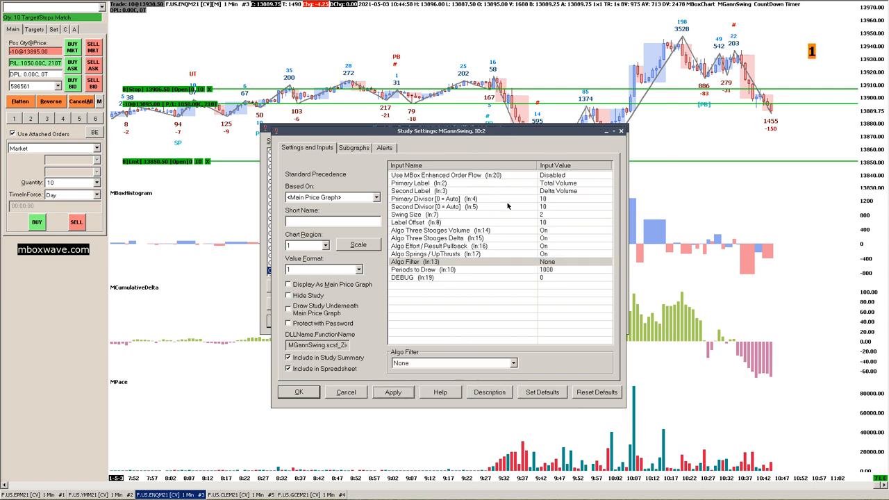
{"action": "left_click", "coordinate": [453, 362]}
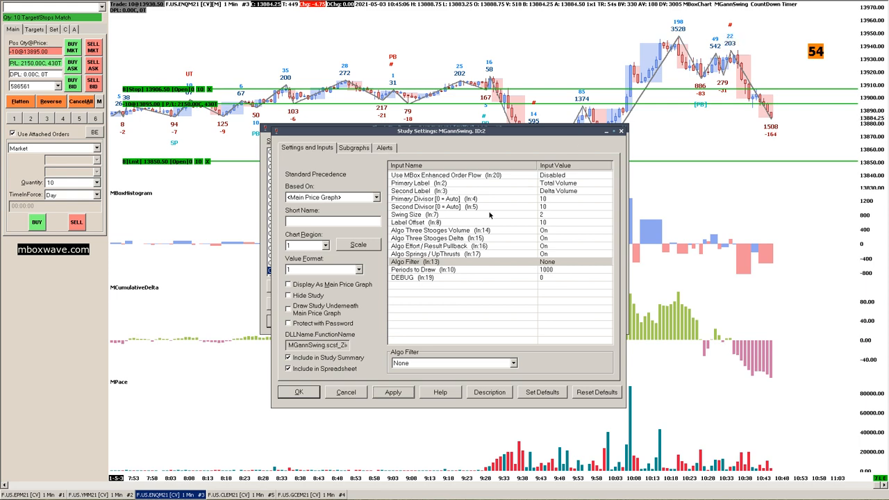
{"action": "left_click", "coordinate": [299, 392]}
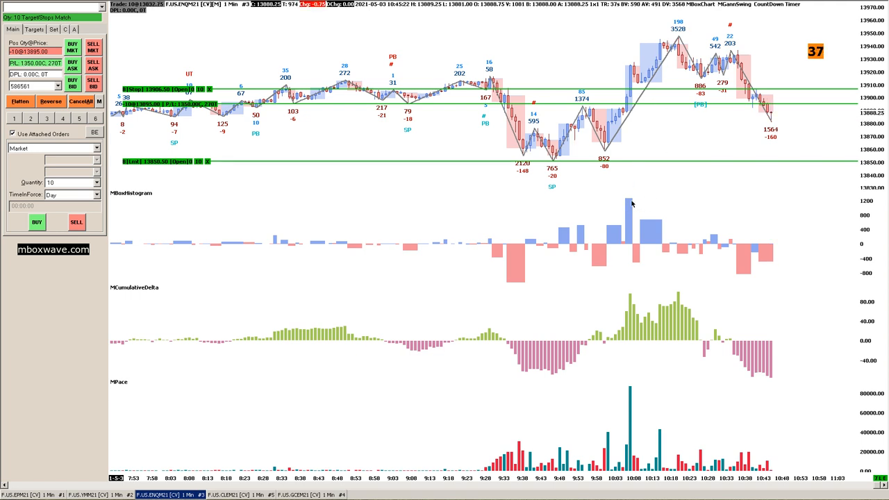
Draw a green arrow sloping down from the tallest MBoxHistogram bar
{"action": "left_click_drag", "start_coordinate": [634, 200], "coordinate": [675, 242]}
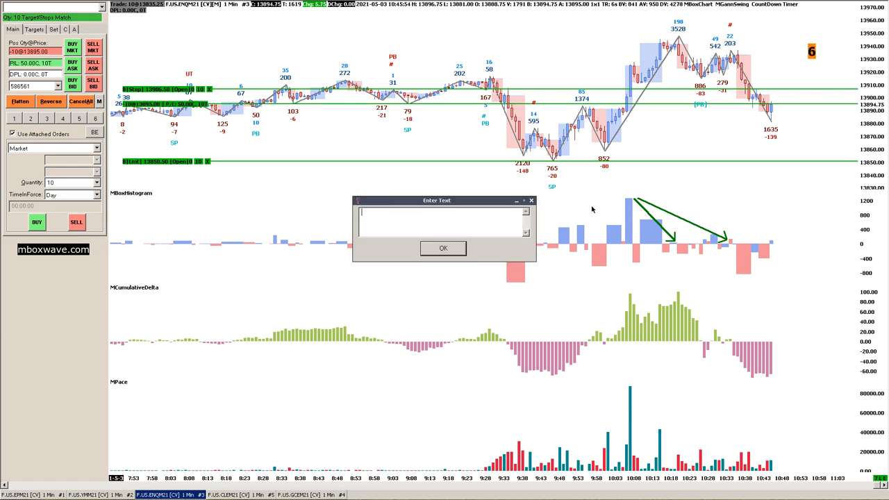
Enter the label 'Demand Drop + Demand Exhaustion' beside the green histogram arrows
{"action": "type", "text": "Demand Drop"}
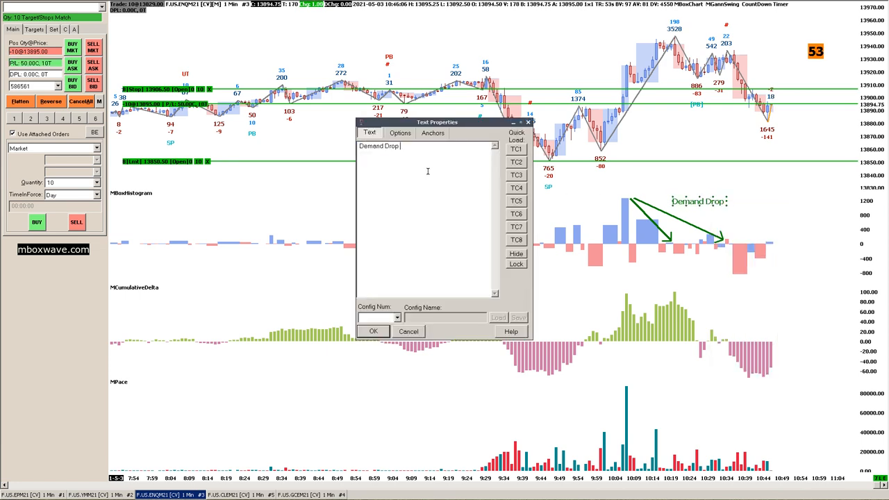
{"action": "type", "text": "Demand Exh"}
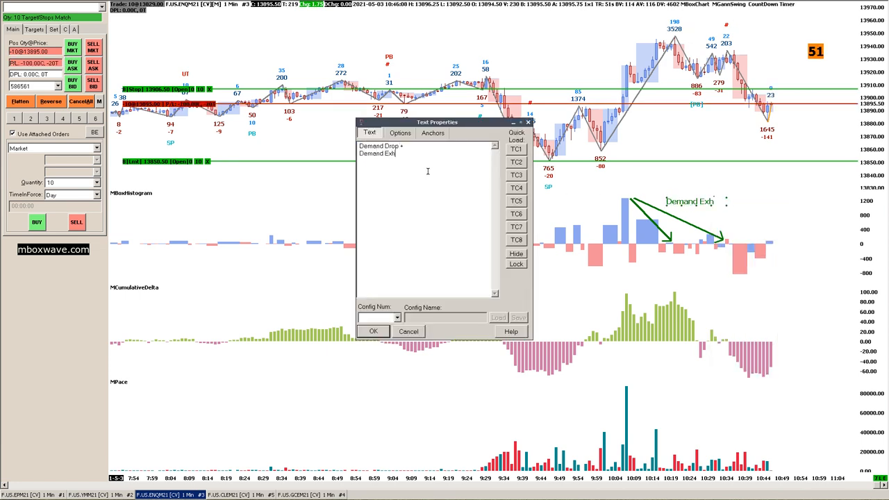
{"action": "type", "text": "austion"}
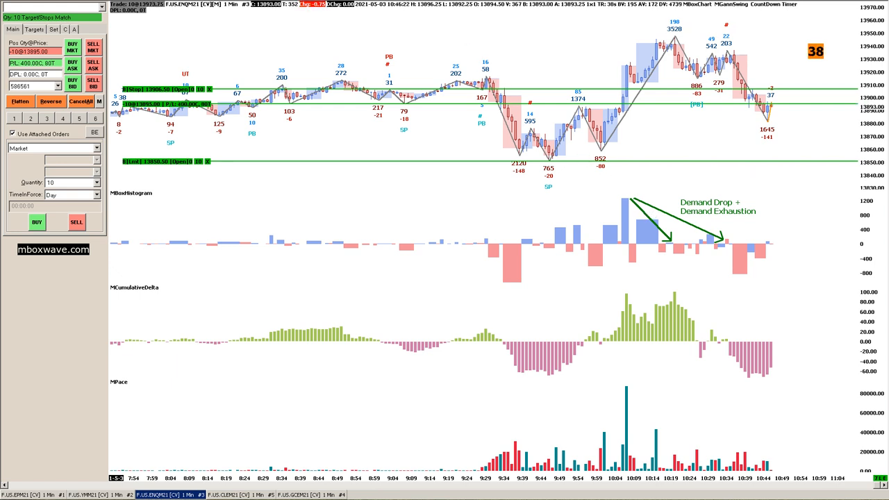
Draw a red arrow toward the large red histogram bar
{"action": "left_click_drag", "start_coordinate": [664, 251], "coordinate": [730, 272]}
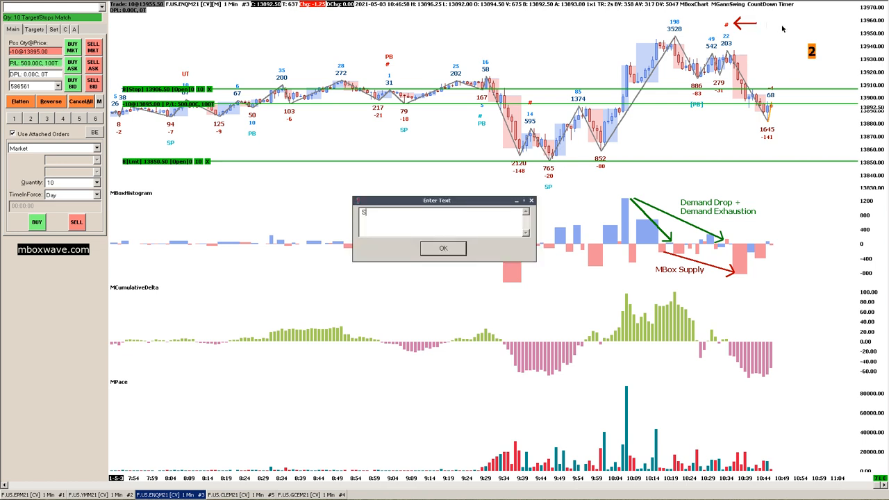
Add a 'Stooges Sell' label and a 'Wave Demand Exhaustion' label on the price pane
{"action": "type", "text": "Stooges Sell"}
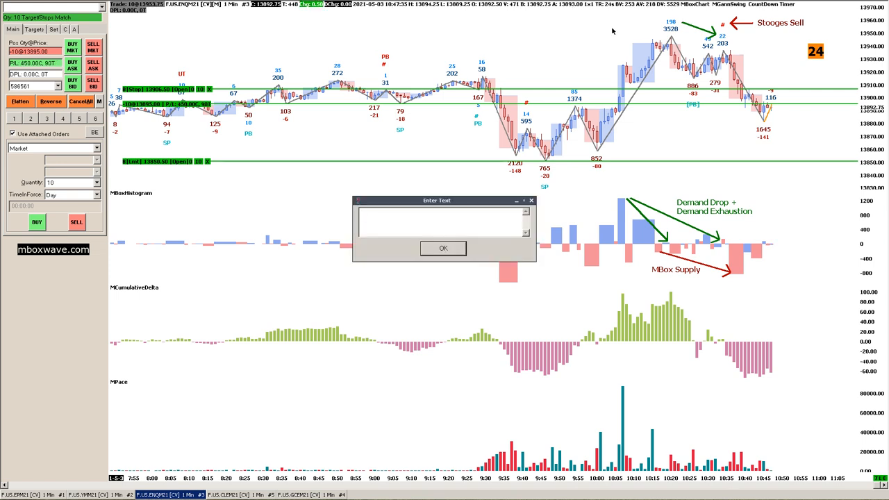
{"action": "type", "text": "Wave Demand Exhaustion"}
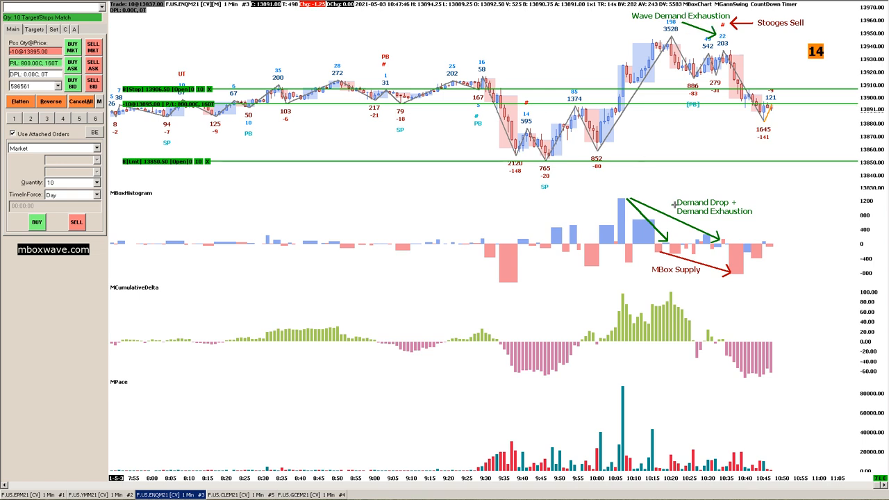
Prepend 'MBox' to the histogram label so it reads 'MBox Demand Drop + Demand Exhaustion'
{"action": "double_click", "coordinate": [714, 207]}
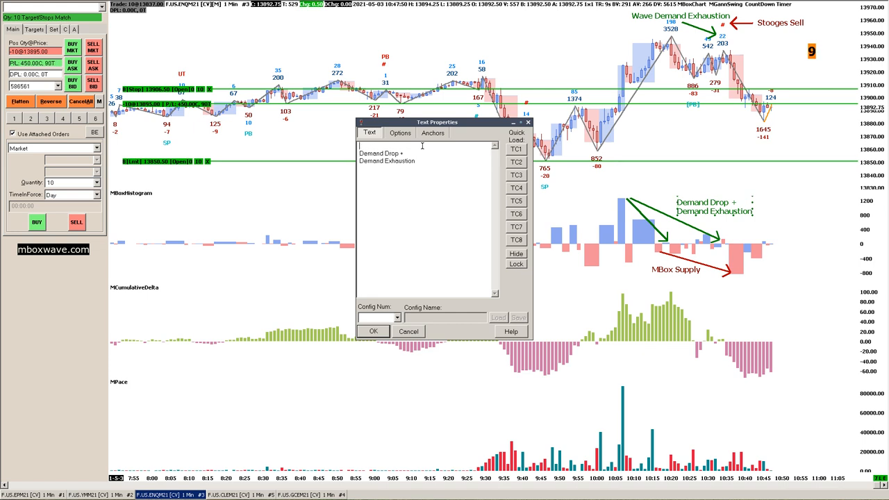
{"action": "type", "text": "MBox"}
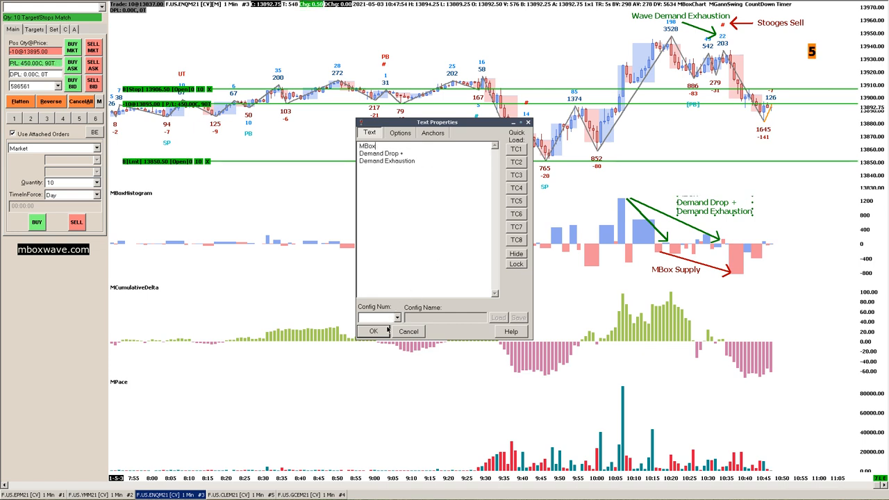
{"action": "left_click", "coordinate": [373, 332]}
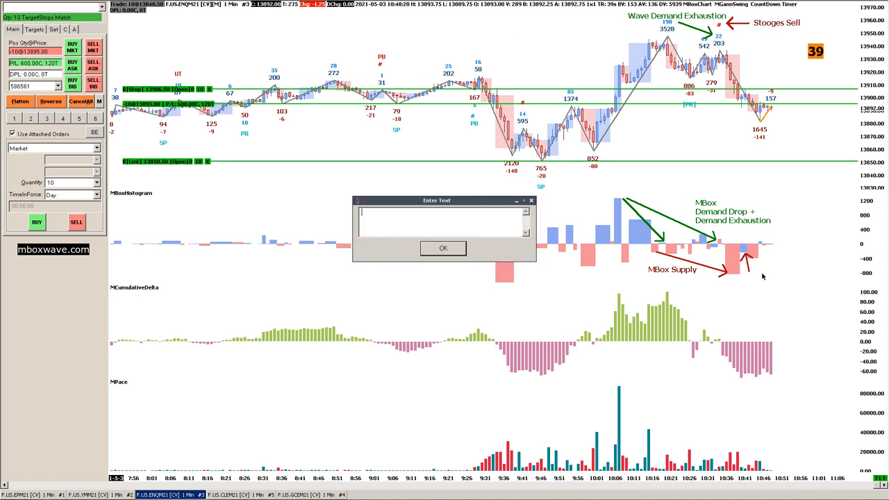
Finish the 'MBox Sell Imbalance' histogram label and give it a red text style
{"action": "type", "text": "MBox Sell Imbalance"}
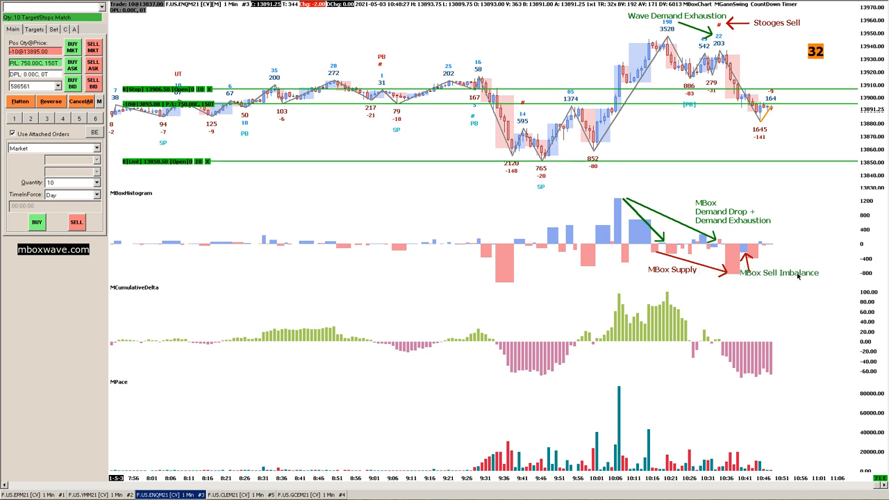
{"action": "double_click", "coordinate": [778, 273]}
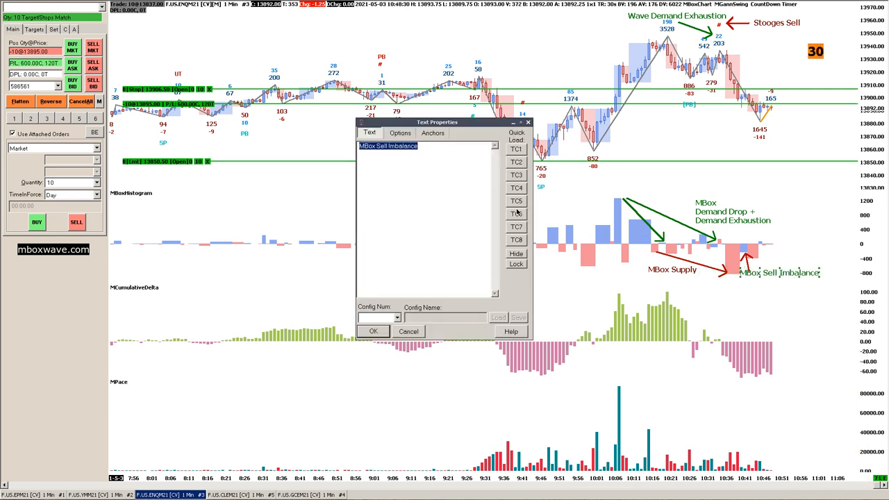
{"action": "left_click", "coordinate": [400, 133]}
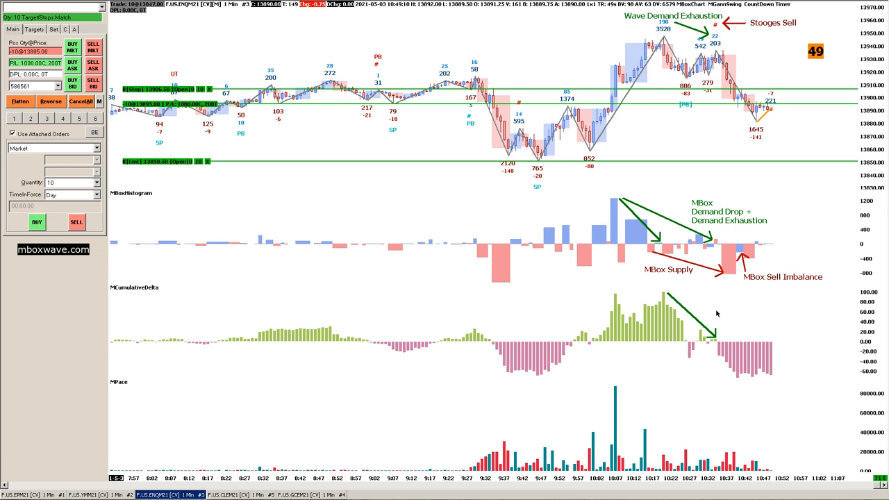
Label the green cumulative delta arrow 'Cum Buying Contracts'
{"action": "type", "text": "Cum B"}
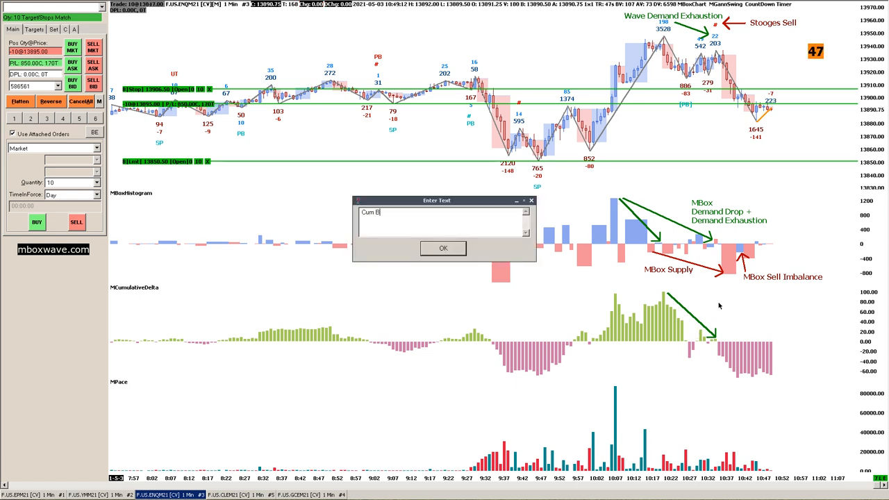
{"action": "type", "text": "uying C"}
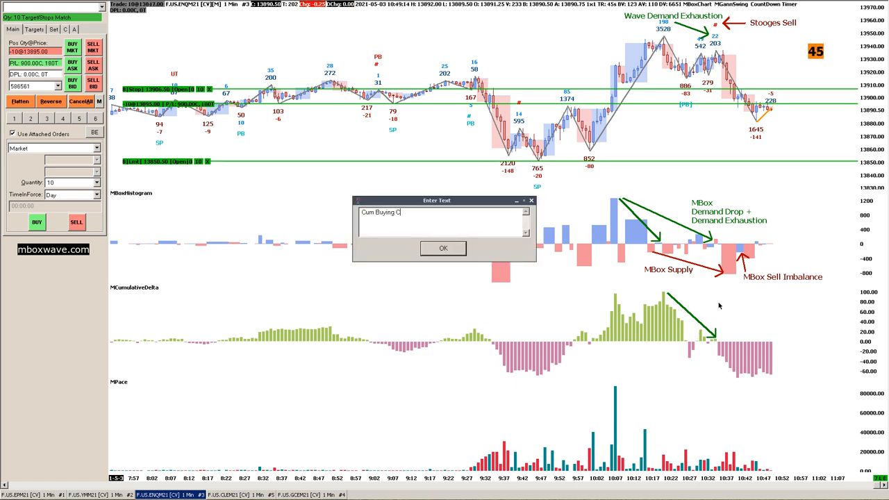
{"action": "type", "text": "ontracts"}
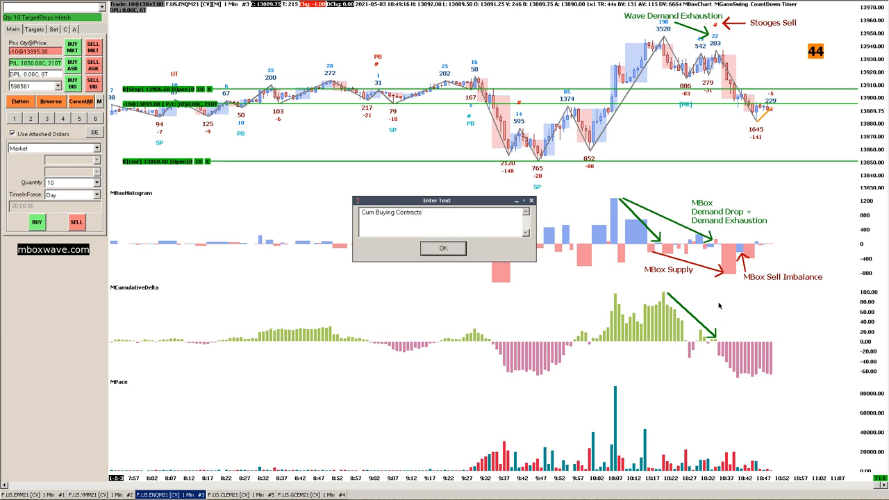
{"action": "left_click", "coordinate": [443, 248]}
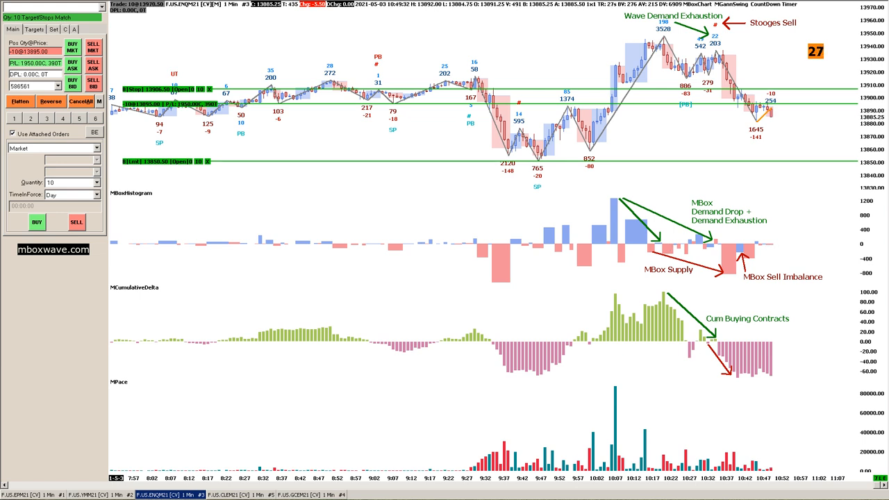
Type the 'Cum Selling Expanding' label by the red cumulative delta arrow
{"action": "type", "text": "Cum Selling"}
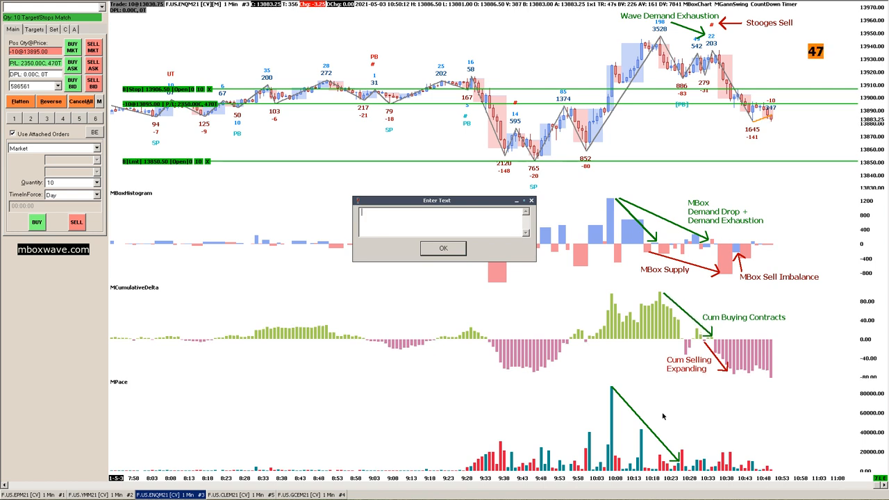
Label the green MPace arrow 'Pace of Offers Drops'
{"action": "type", "text": "P"}
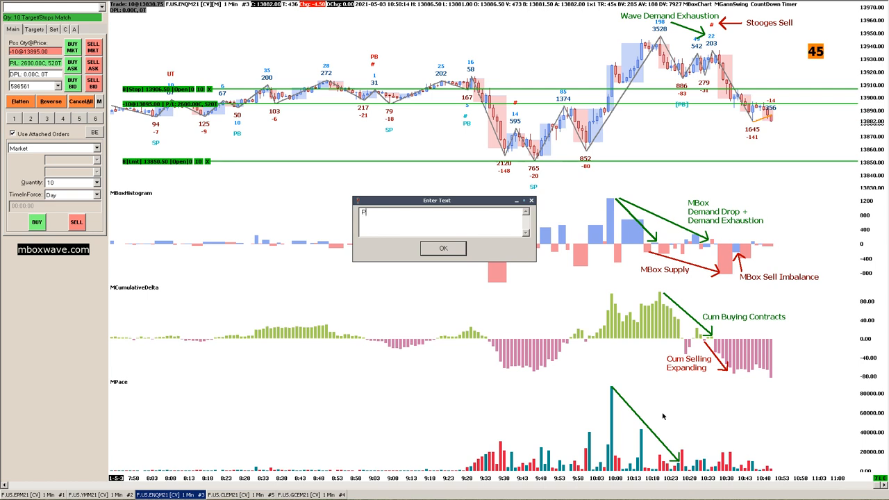
{"action": "type", "text": "Pace of Offers"}
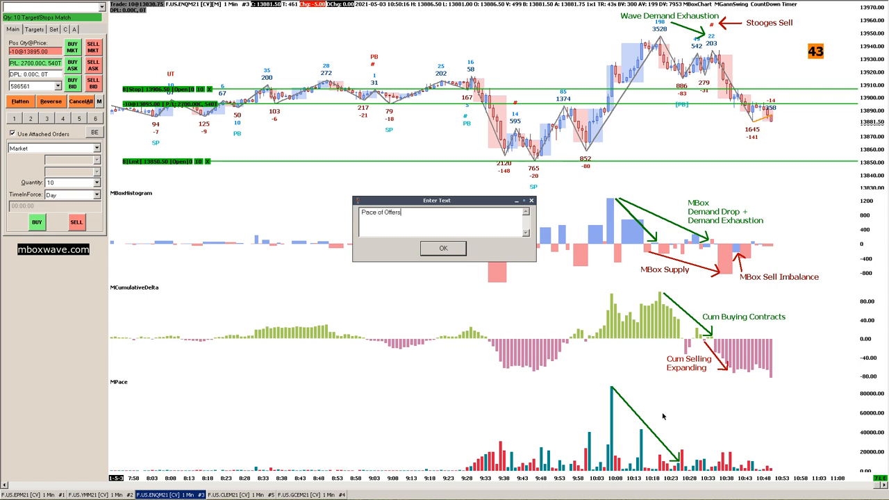
{"action": "type", "text": "Drops"}
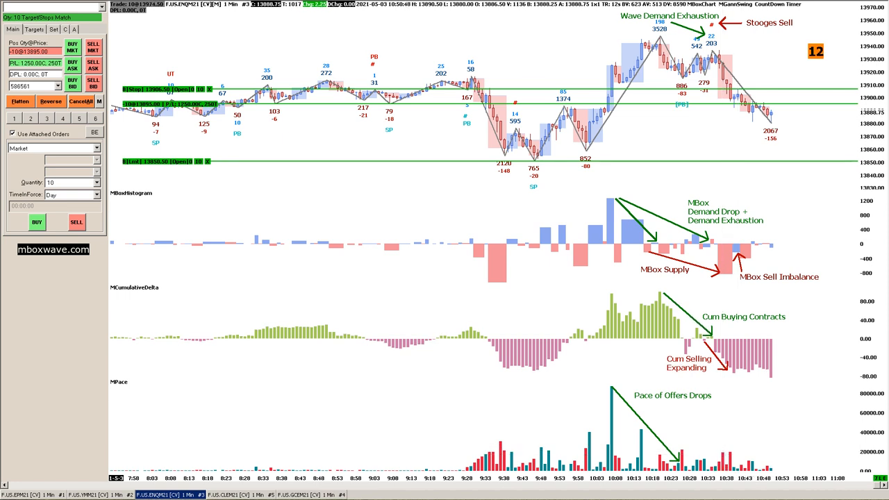
{"action": "mouse_move", "coordinate": [699, 439]}
{"action": "type", "text": "Bids"}
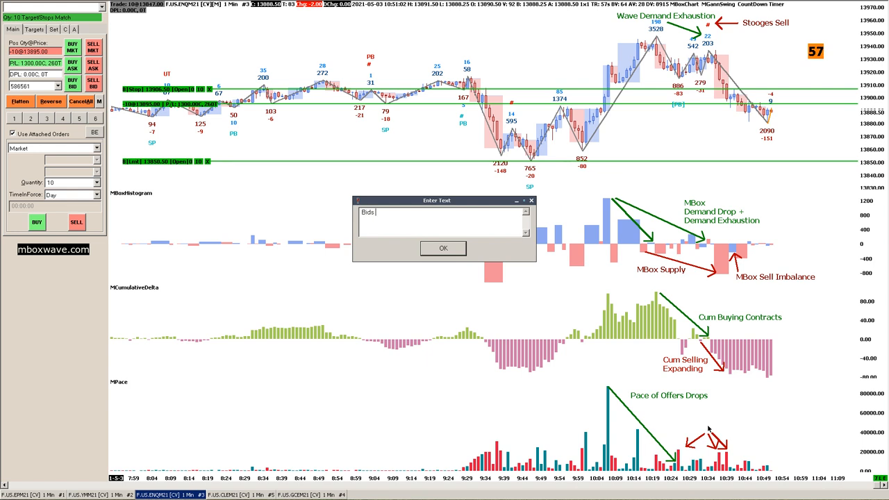
Label the red MPace bar arrows 'Bids Outpacing Offers'
{"action": "type", "text": "Outpacing Of"}
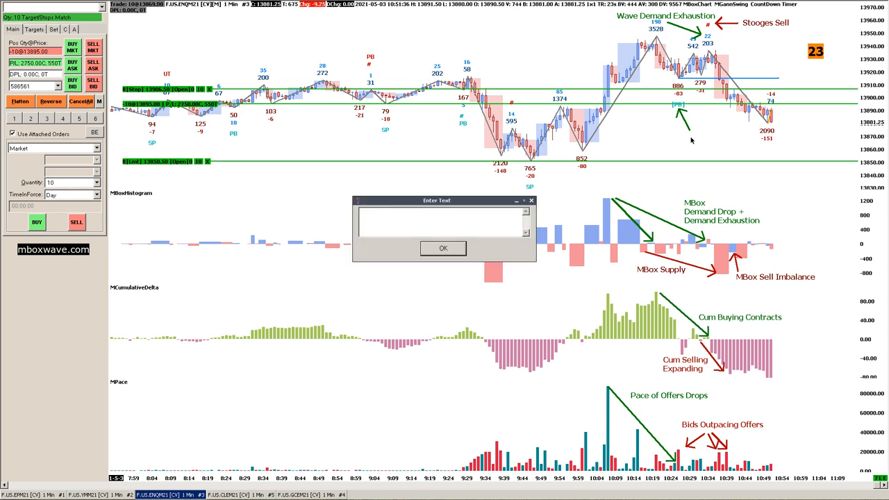
Label the green [PB] marker arrow 'Failed Pullback Signal'
{"action": "type", "text": "Failed Pullback"}
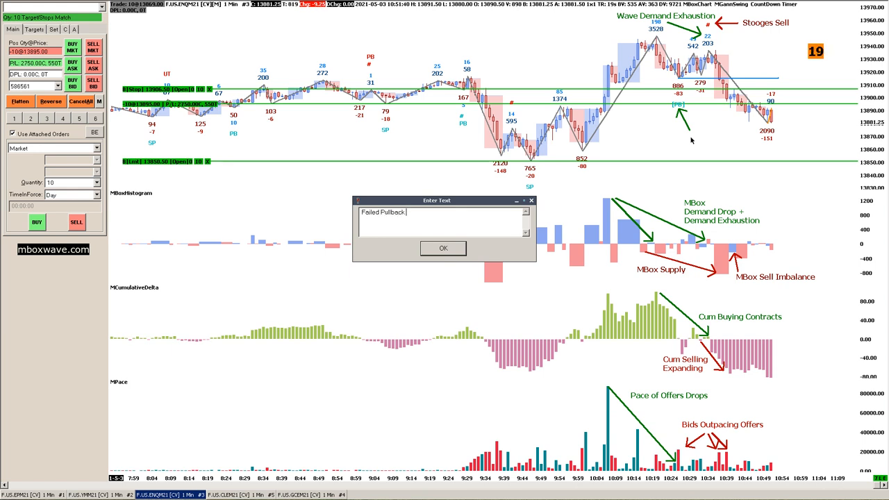
{"action": "type", "text": "Signal"}
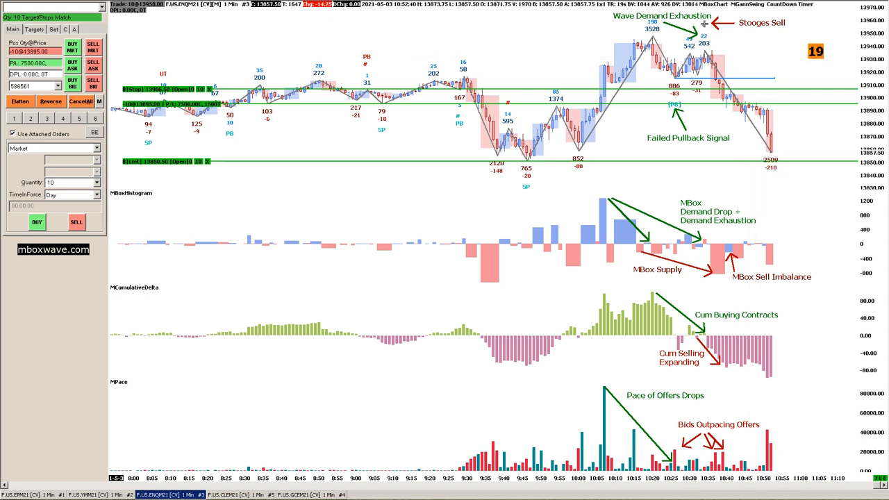
{"action": "mouse_move", "coordinate": [704, 52]}
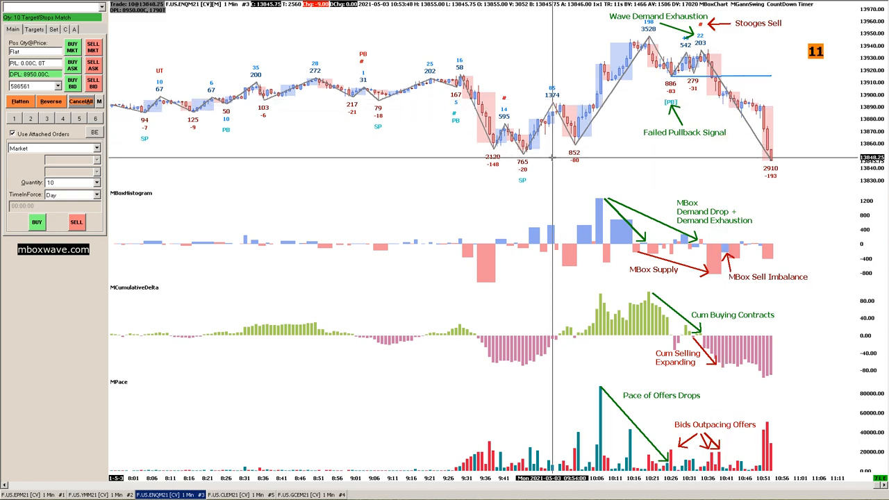
{"action": "mouse_move", "coordinate": [688, 166]}
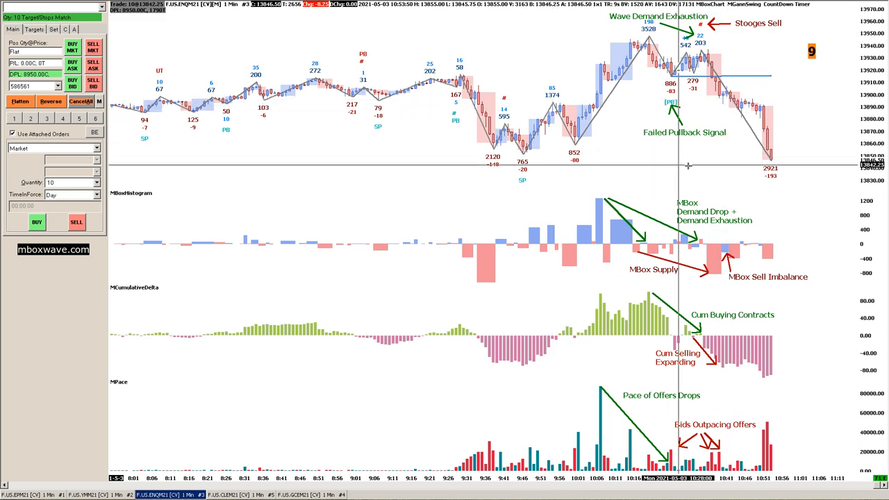